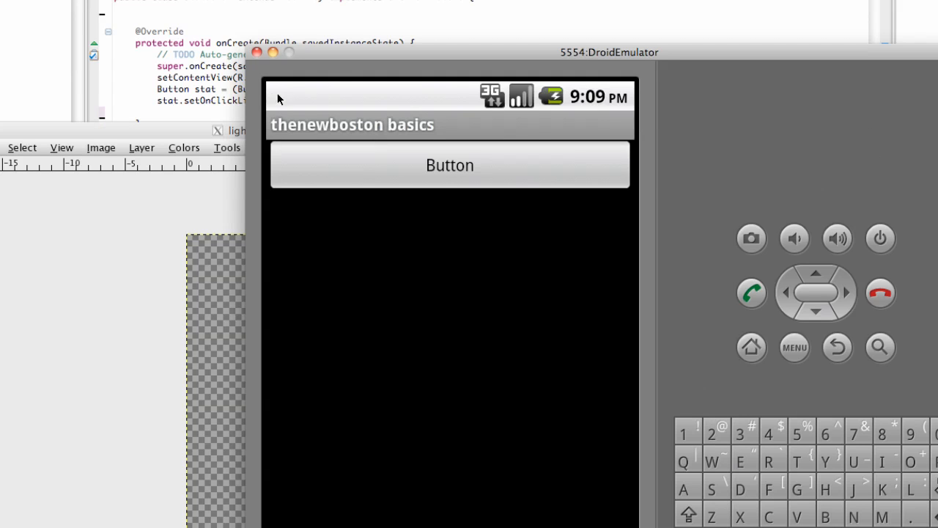
{"action": "mouse_move", "coordinate": [302, 91]}
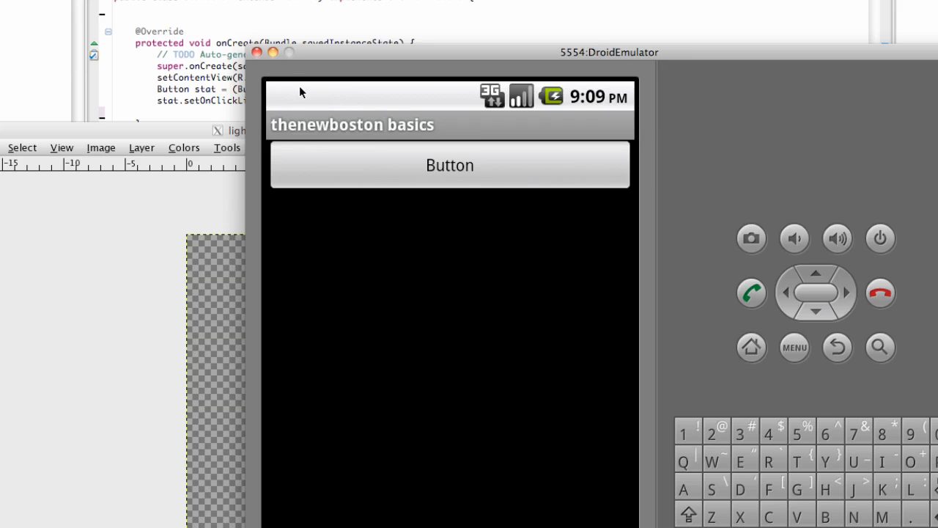
{"action": "mouse_move", "coordinate": [282, 101]}
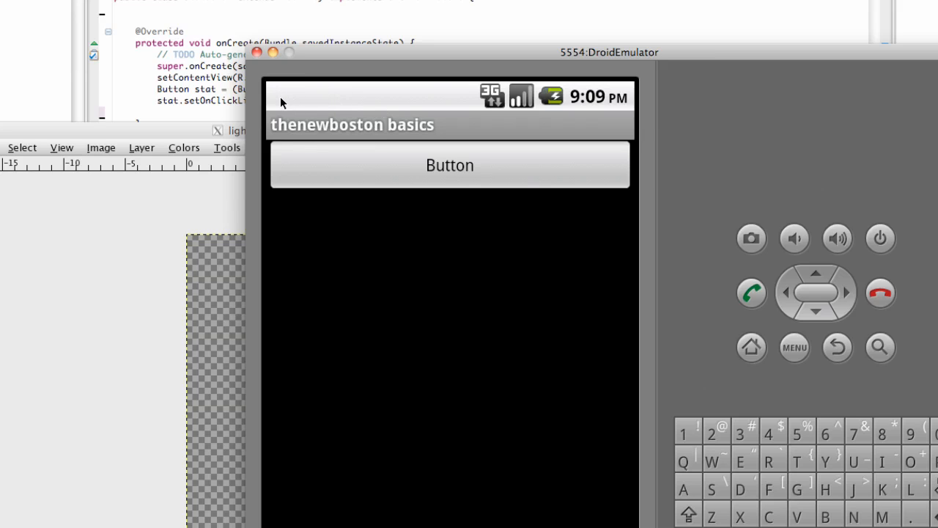
{"action": "mouse_move", "coordinate": [402, 99]}
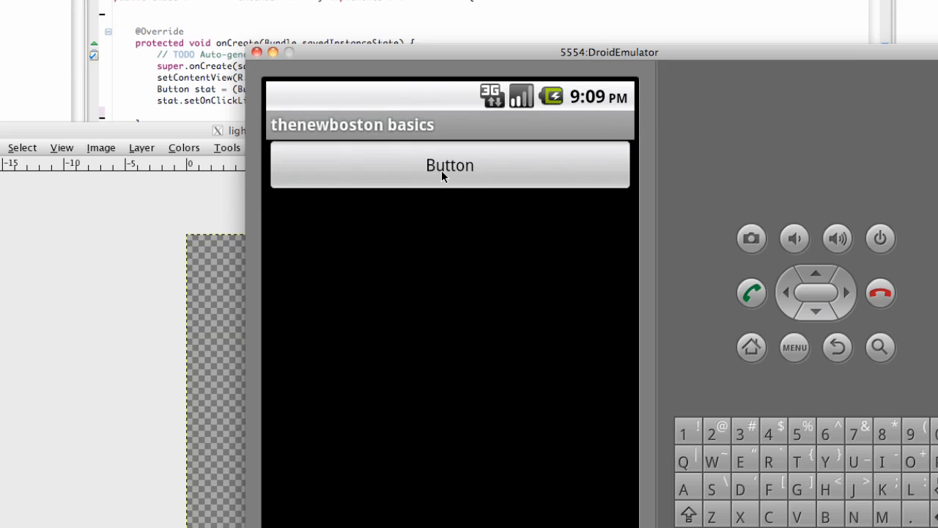
Bring StatusBar.java into the Eclipse editor with a blank line atop the class
{"action": "left_click", "coordinate": [449, 164]}
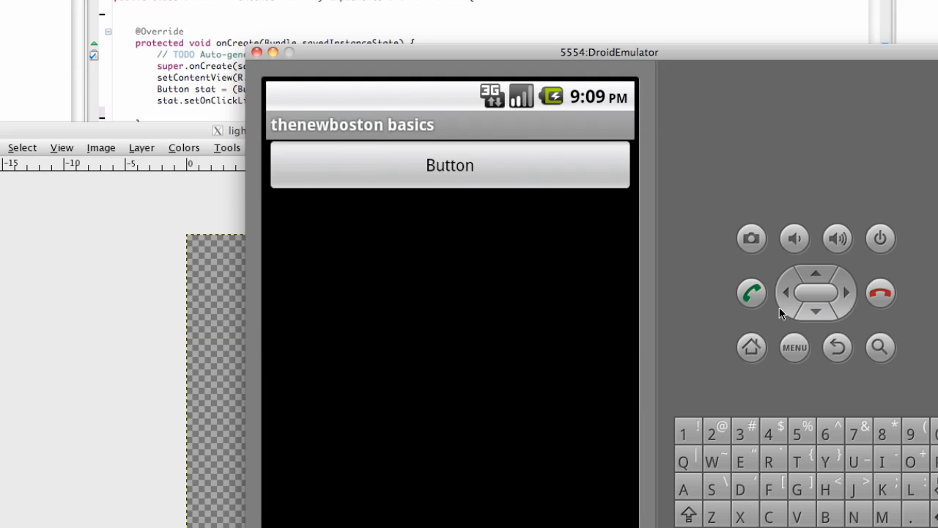
{"action": "mouse_move", "coordinate": [467, 261]}
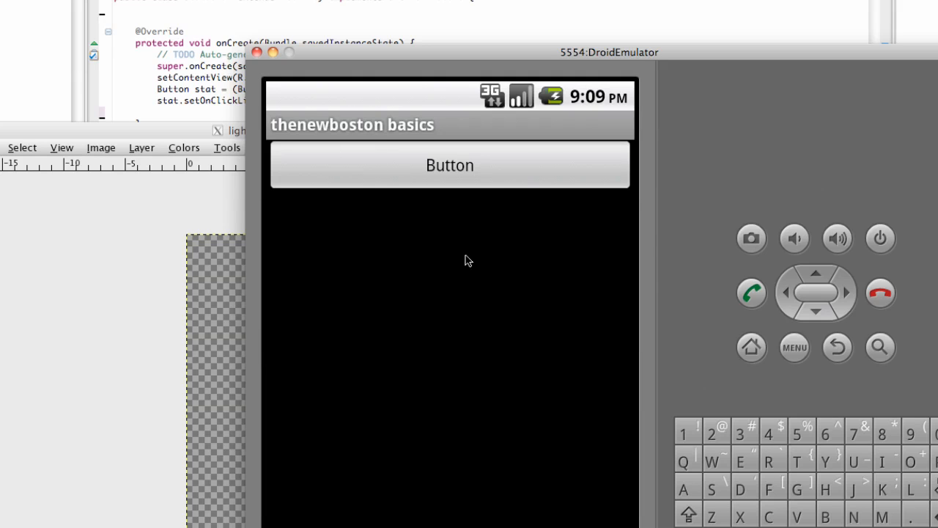
{"action": "mouse_move", "coordinate": [285, 103]}
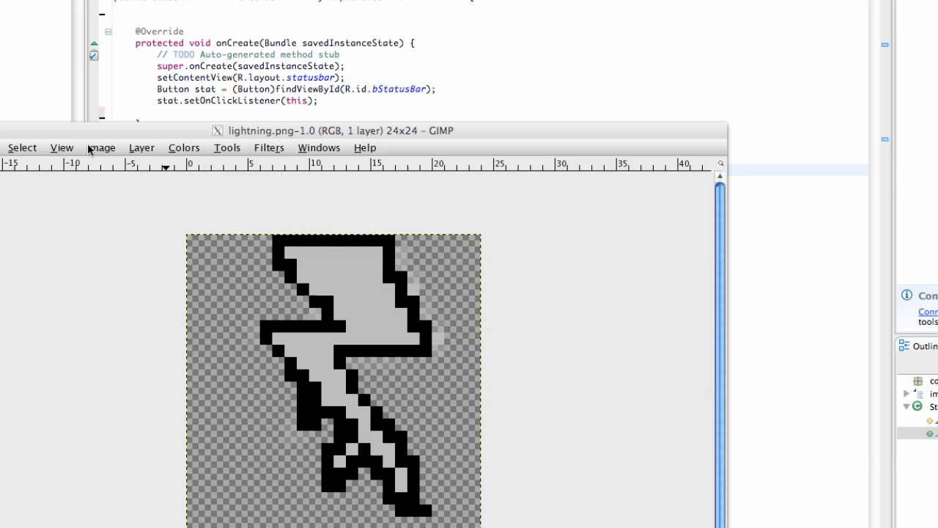
{"action": "mouse_move", "coordinate": [300, 502]}
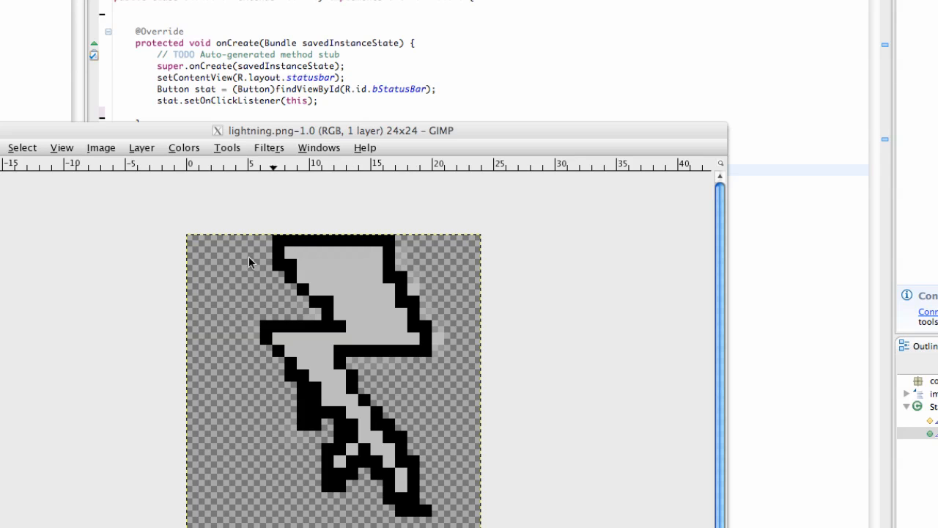
{"action": "mouse_move", "coordinate": [372, 519]}
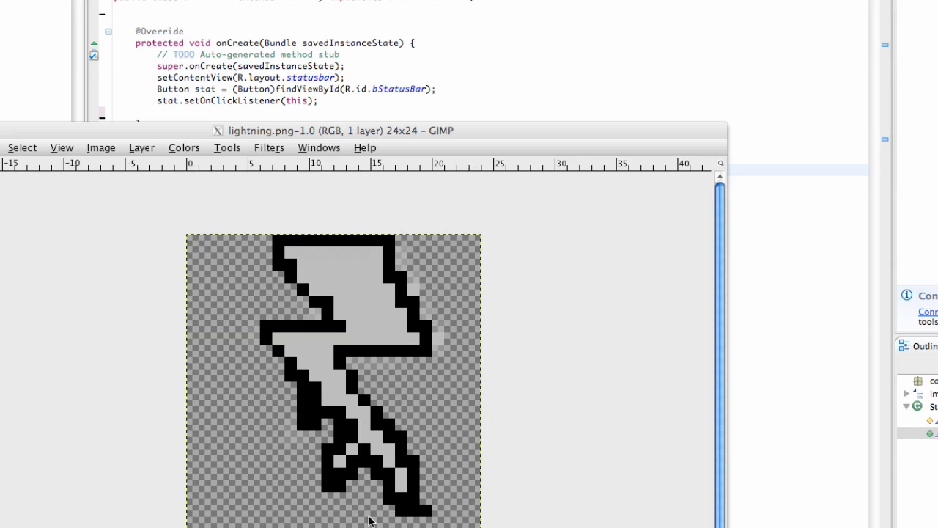
{"action": "mouse_move", "coordinate": [308, 493]}
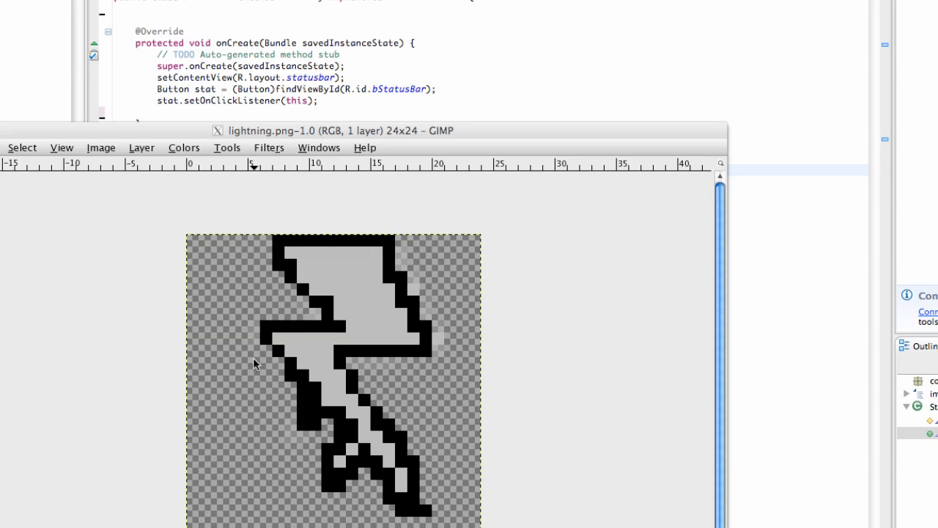
{"action": "mouse_move", "coordinate": [384, 305]}
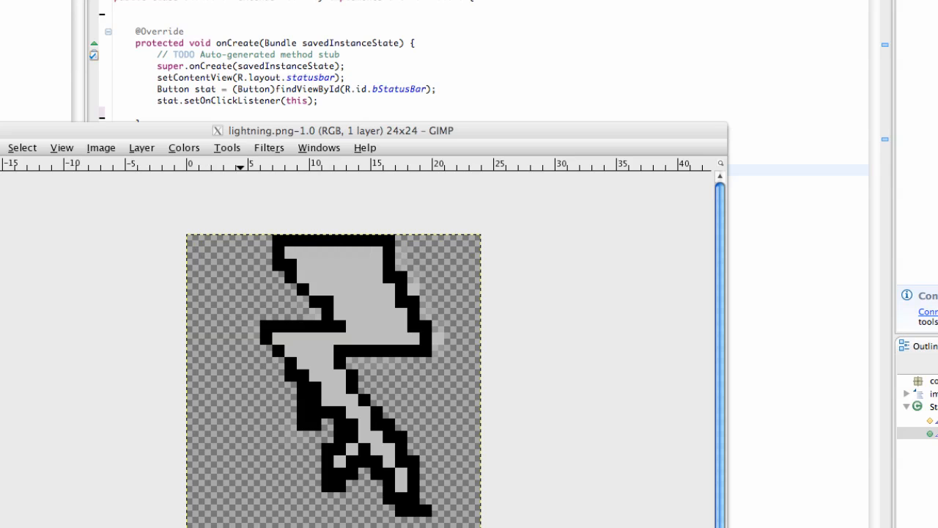
{"action": "mouse_move", "coordinate": [6, 139]}
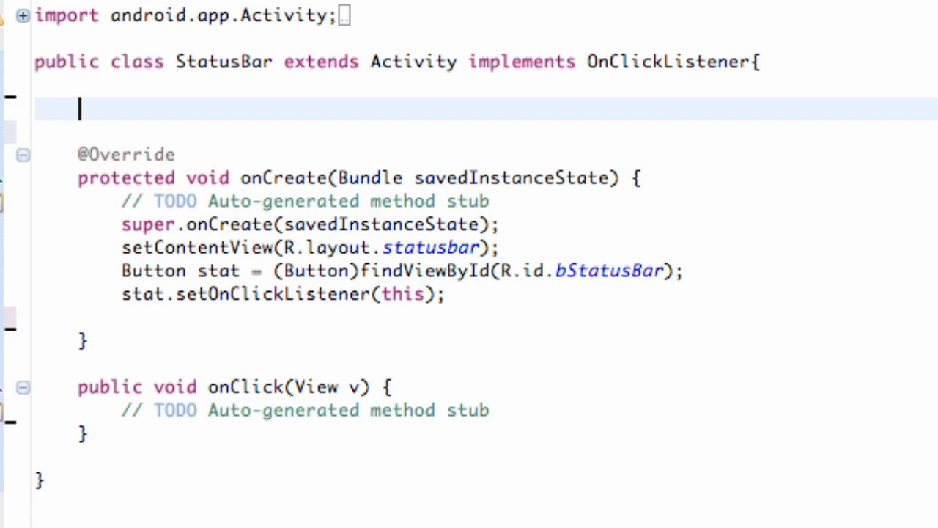
Declare the field "NotificationManager nm;" above onCreate
{"action": "type", "text": "N"}
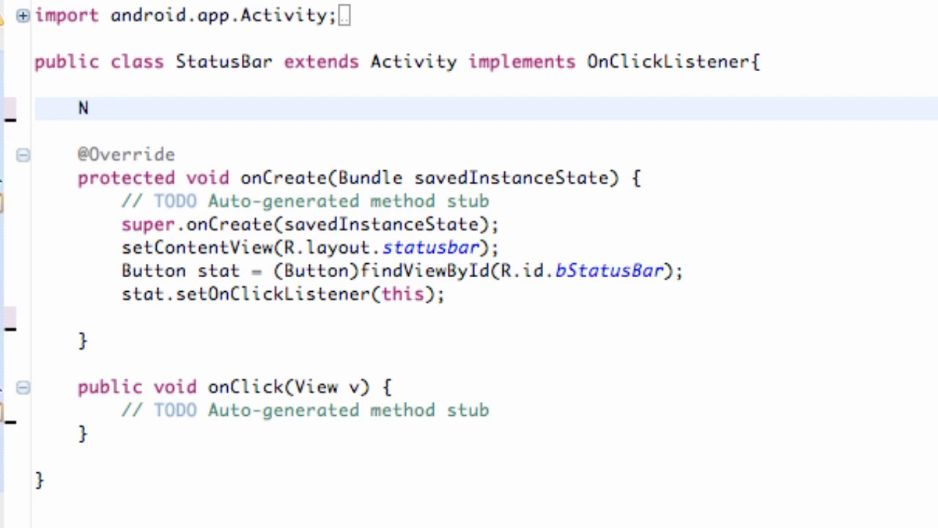
{"action": "type", "text": "otir"}
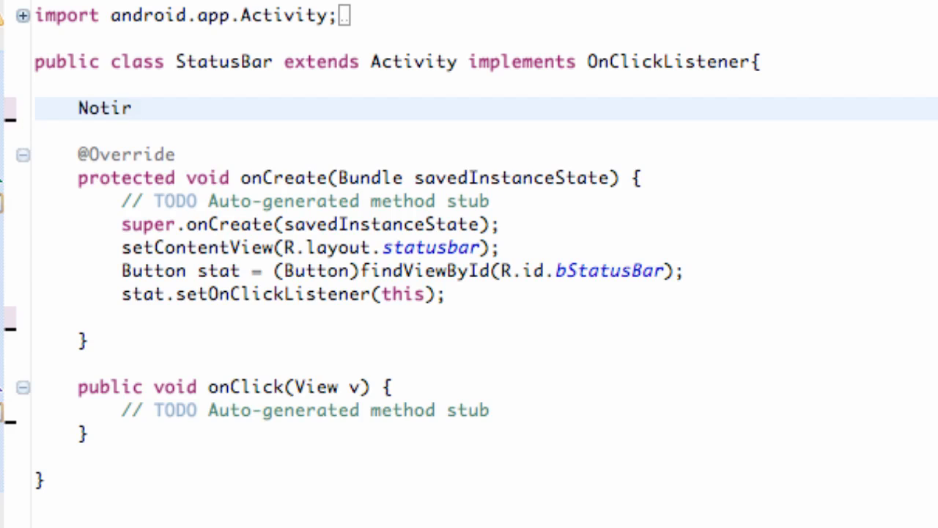
{"action": "type", "text": "ficationM"}
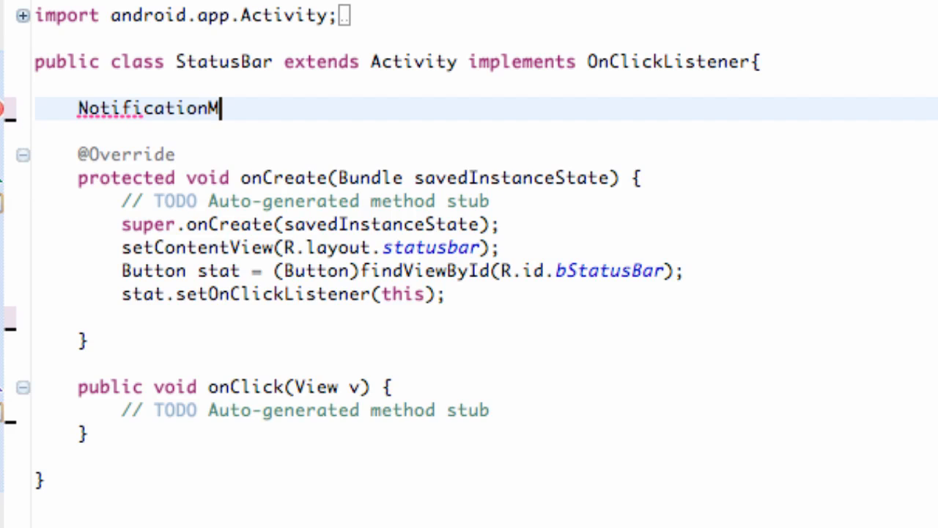
{"action": "type", "text": "anaga"}
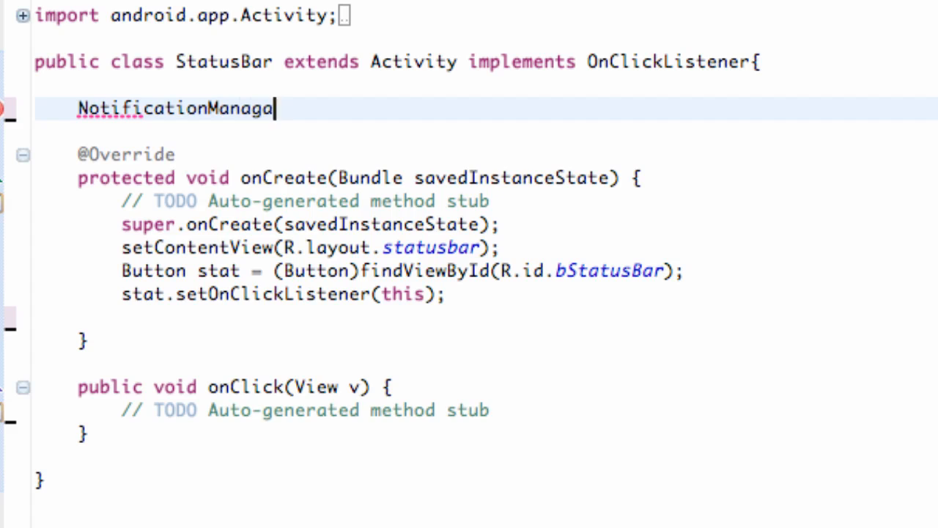
{"action": "type", "text": "er"}
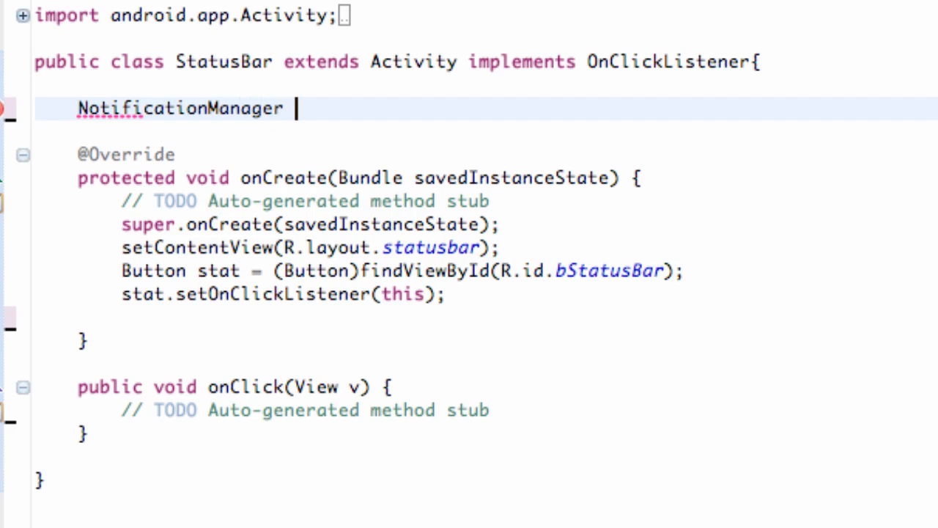
{"action": "type", "text": "nm;"}
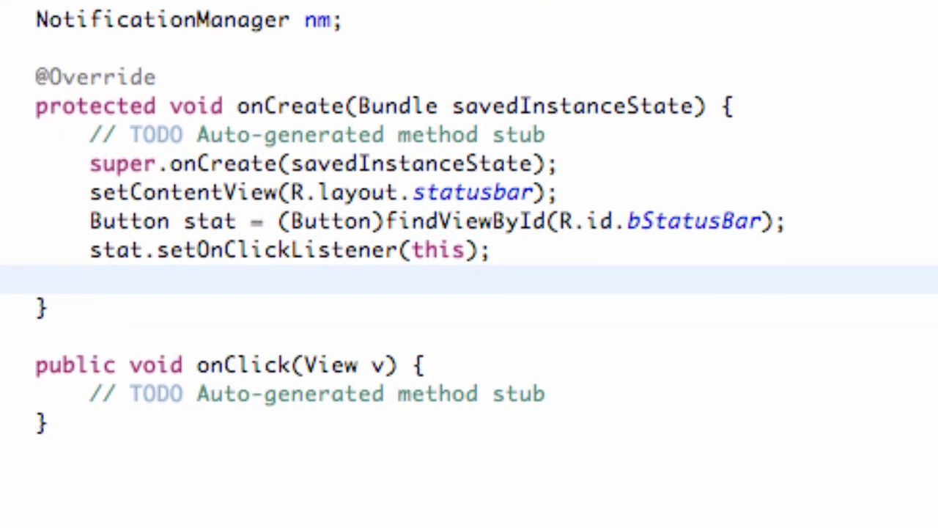
Assign nm = (NotificationManager) getSystemService(NOTIFICATION_SERVICE) at the end of onCreate
{"action": "left_click", "coordinate": [91, 286]}
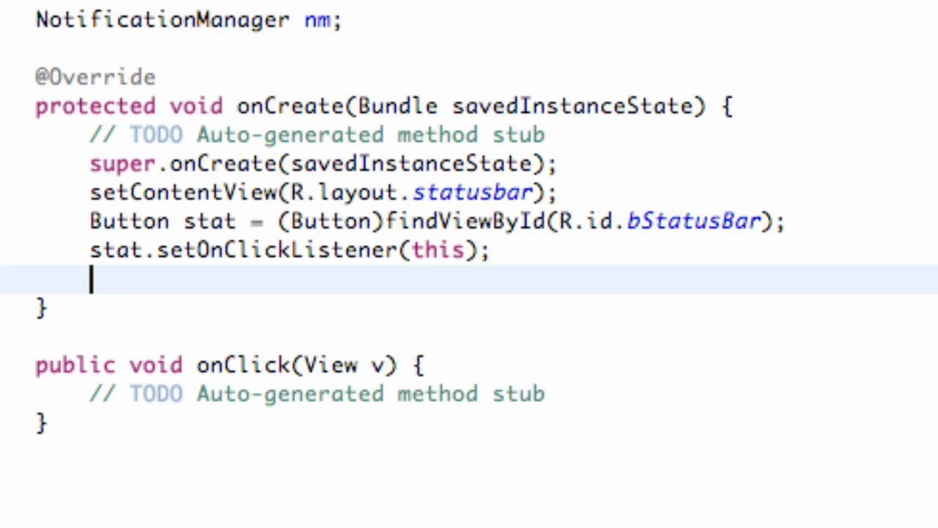
{"action": "type", "text": "nm ="}
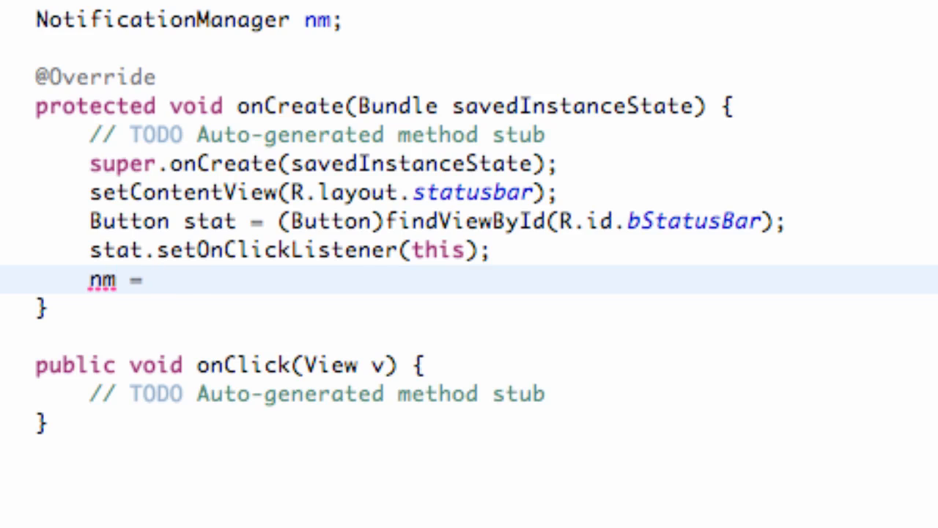
{"action": "type", "text": "(Notiic)"}
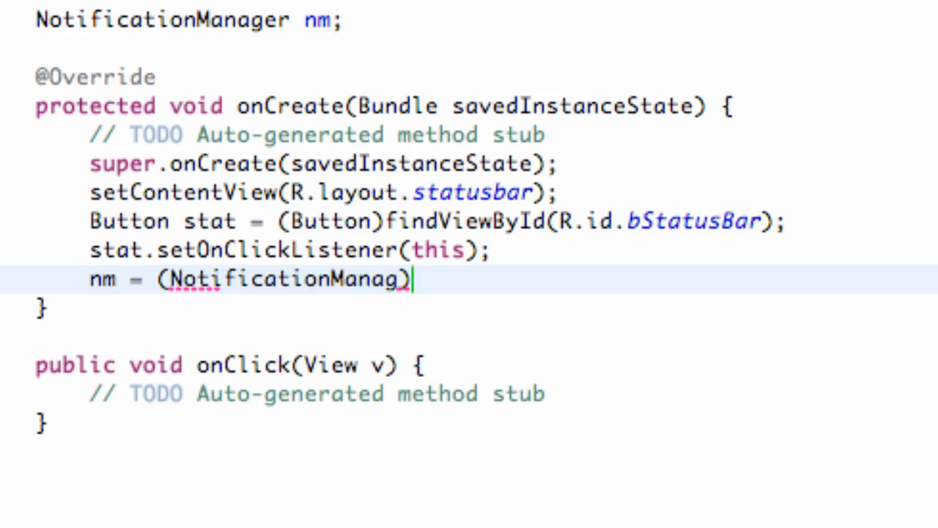
{"action": "type", "text": "er) get"}
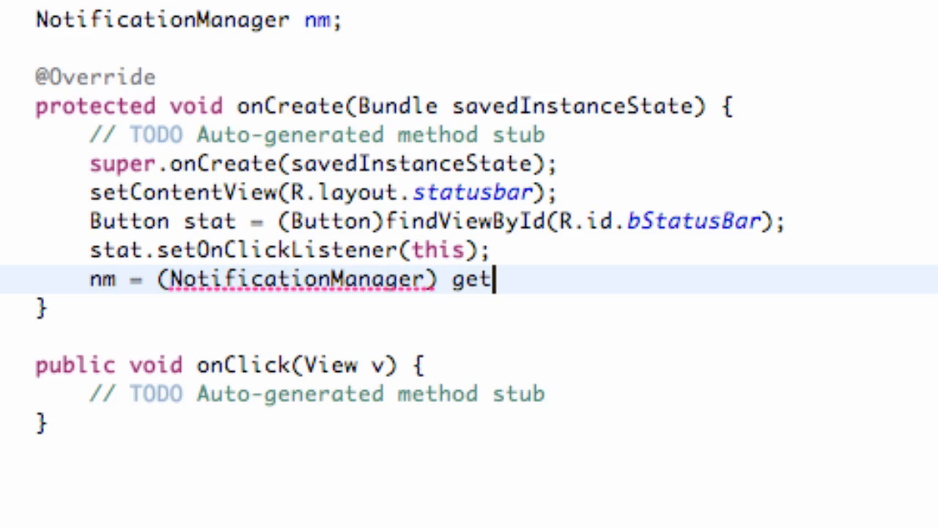
{"action": "type", "text": "Sys"}
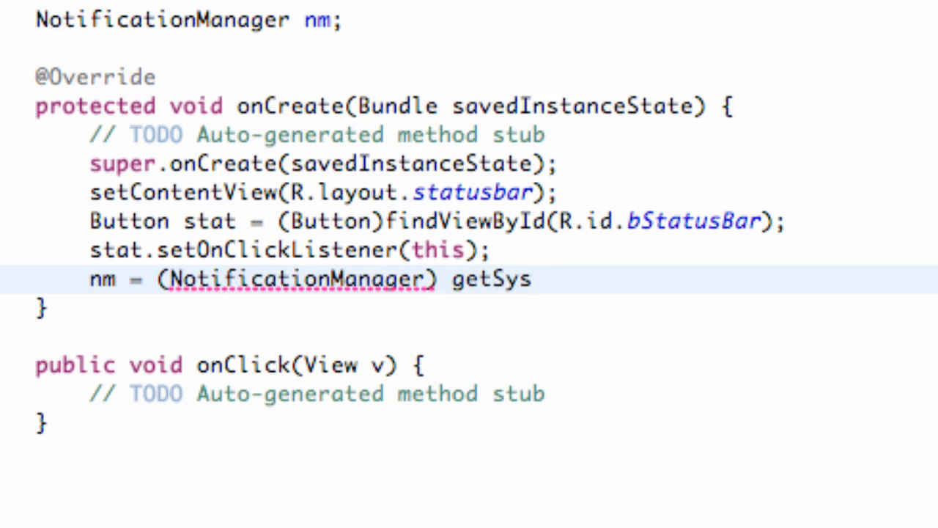
{"action": "type", "text": "temSer"}
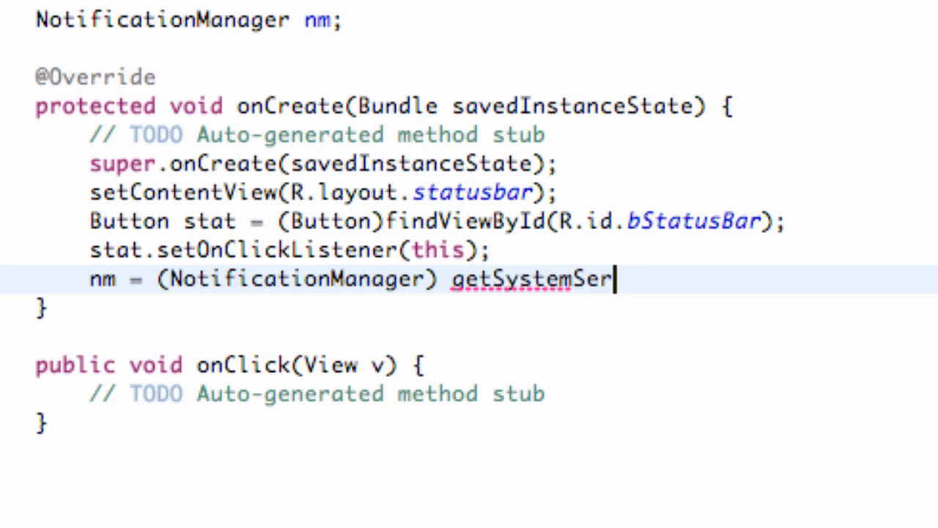
{"action": "type", "text": "vice"}
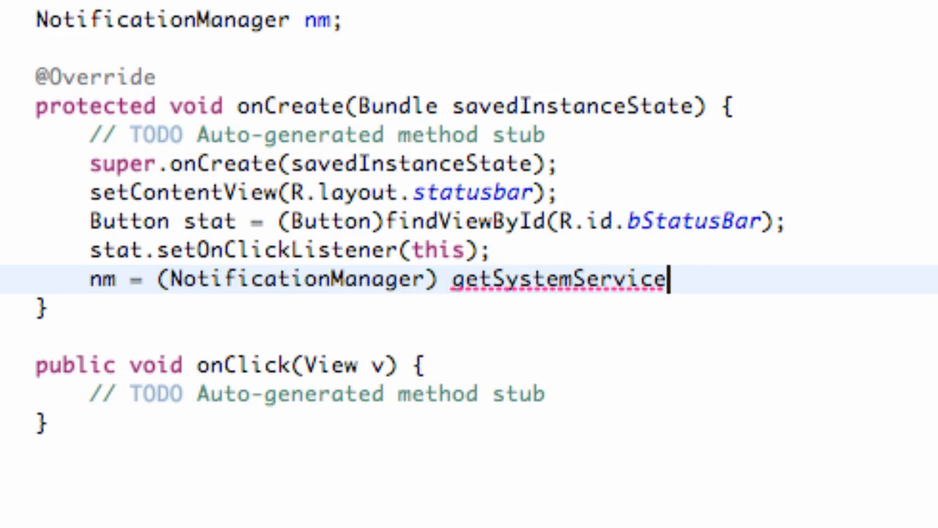
{"action": "type", "text": "()"}
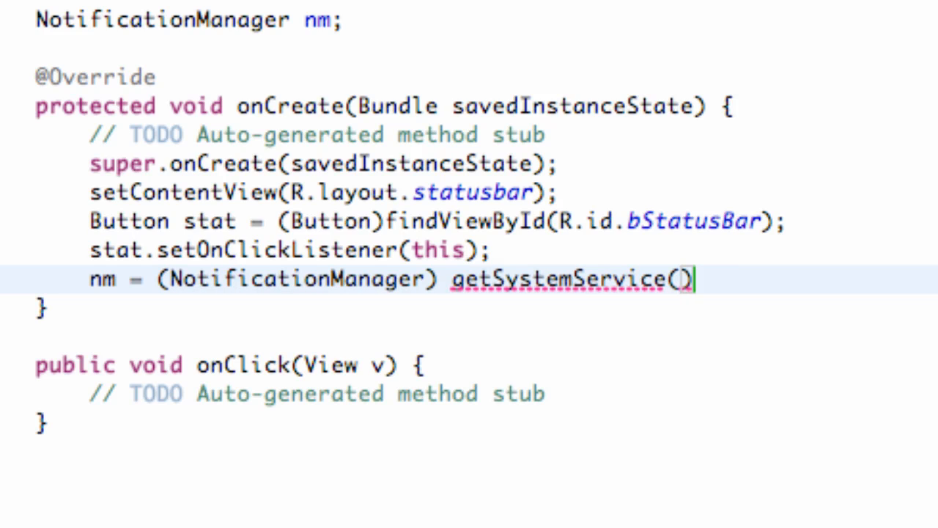
{"action": "type", "text": "NOT"}
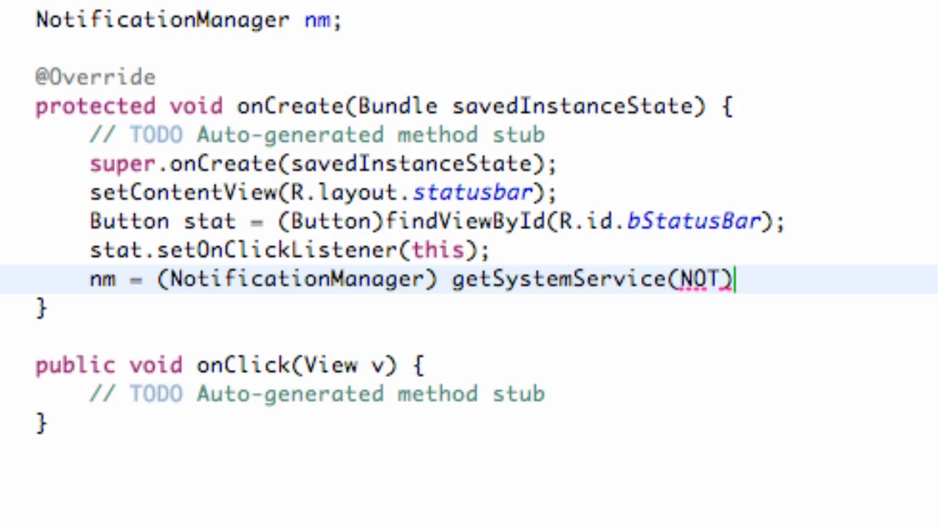
{"action": "type", "text": "IFICATION"}
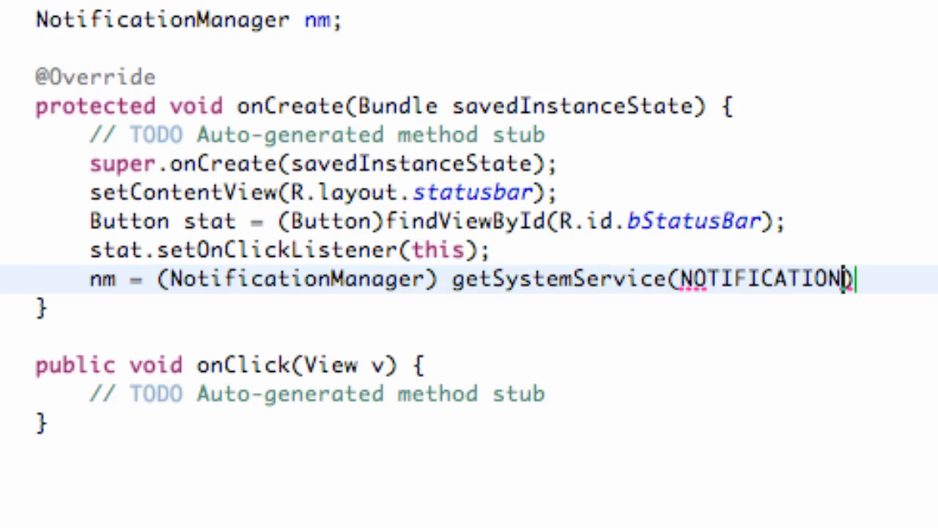
{"action": "type", "text": "_SERVICE"}
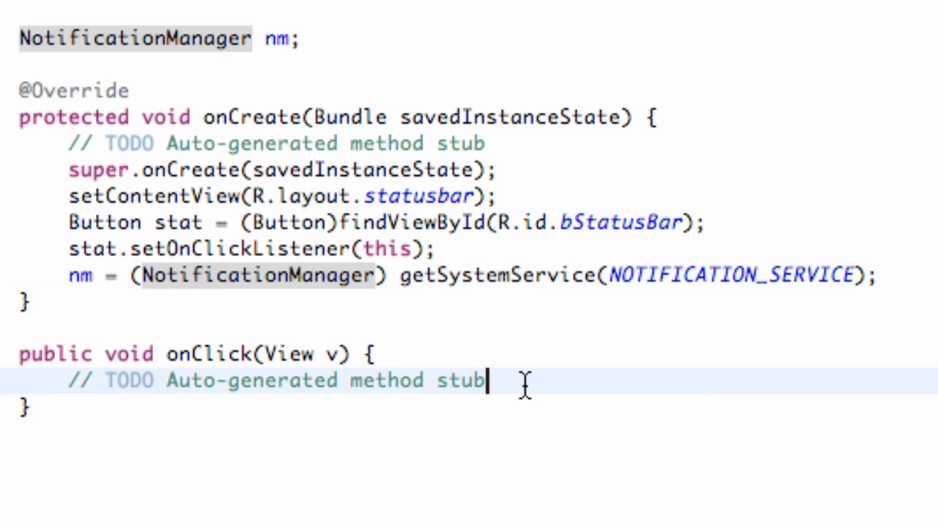
Start a new empty line inside the onClick method
{"action": "key", "text": "Enter"}
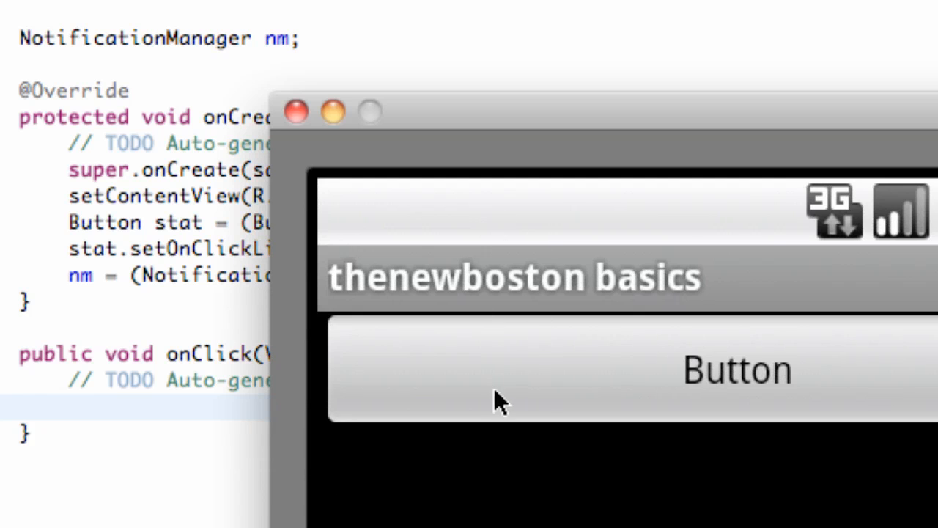
Tap the app's Button in the emulator, then back out to the home screen
{"action": "left_click", "coordinate": [737, 370]}
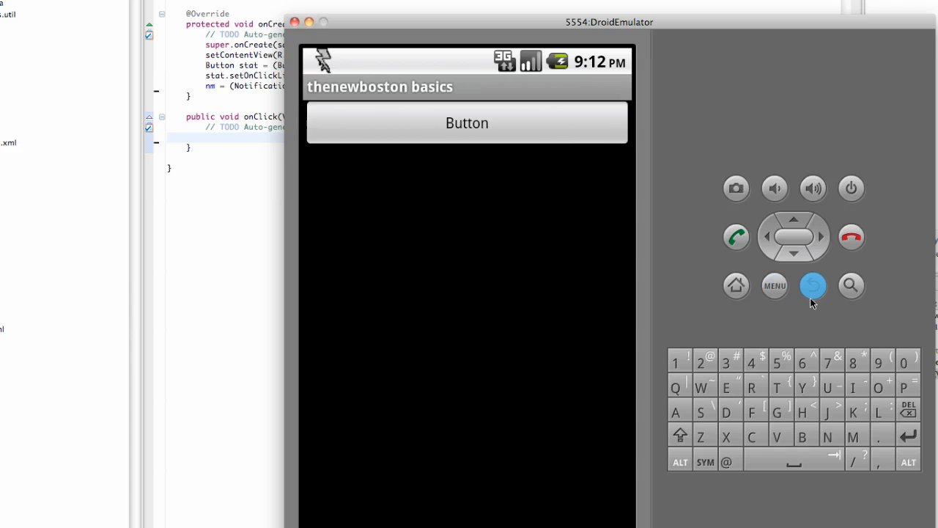
{"action": "left_click", "coordinate": [812, 286]}
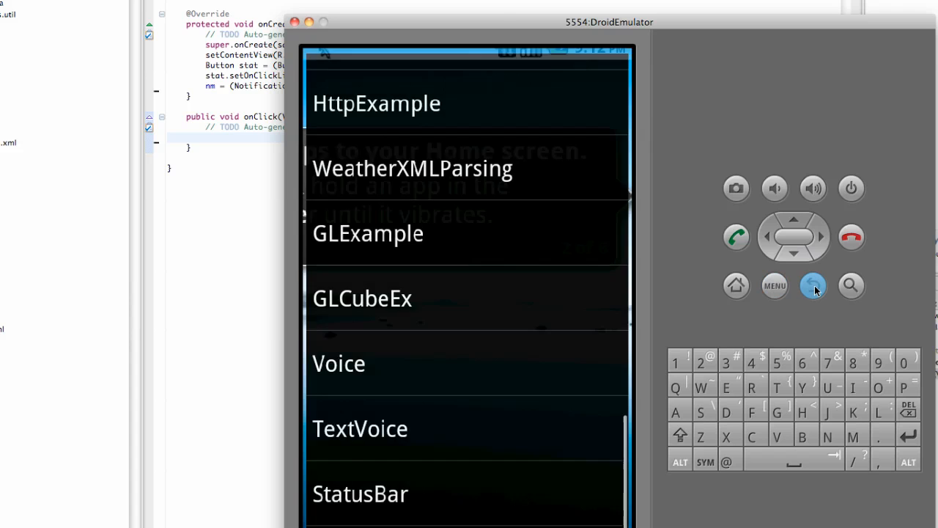
{"action": "left_click", "coordinate": [812, 287]}
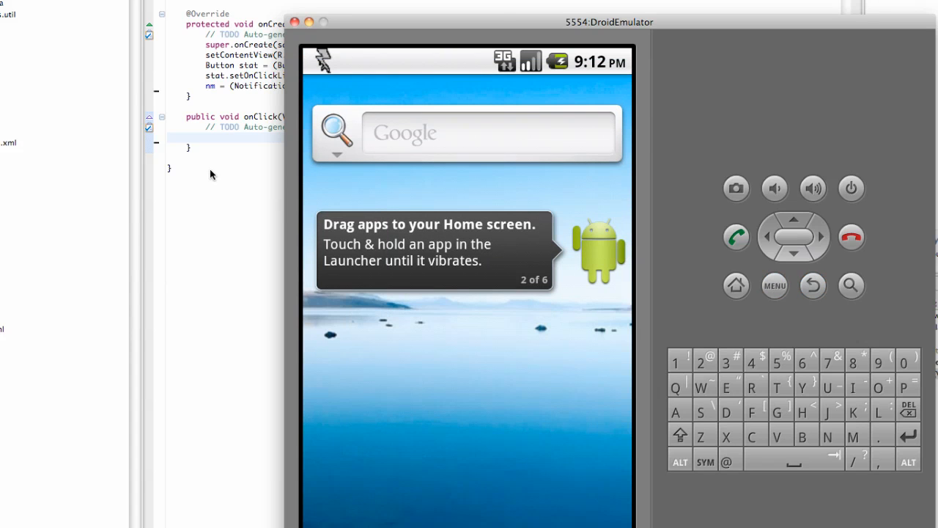
{"action": "mouse_move", "coordinate": [438, 65]}
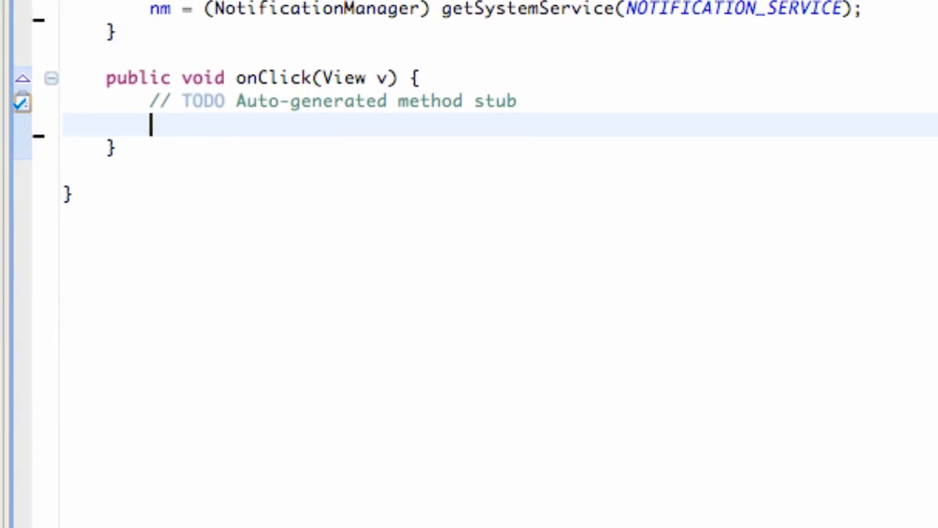
Write PendingIntent pi = PendingIntent.getActivity(this, 0, ...) in onClick
{"action": "type", "text": "PendingI"}
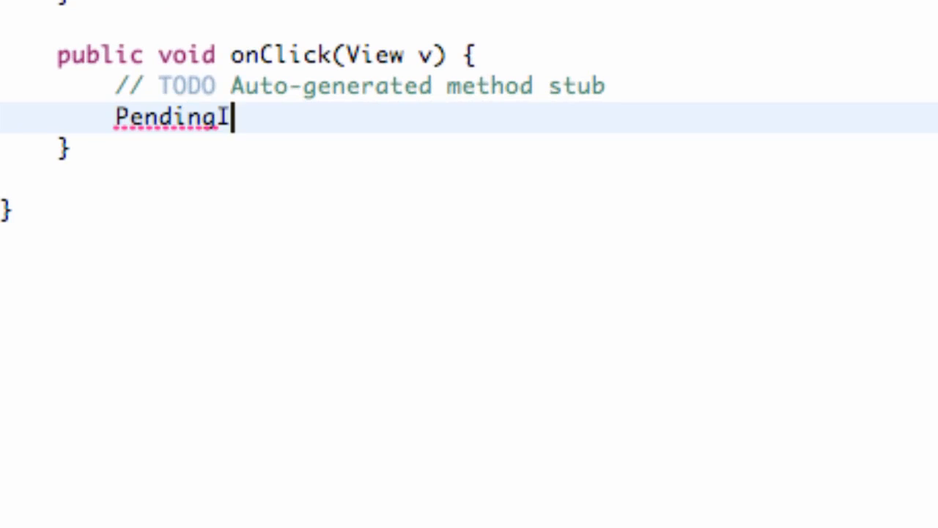
{"action": "type", "text": "ntent pi"}
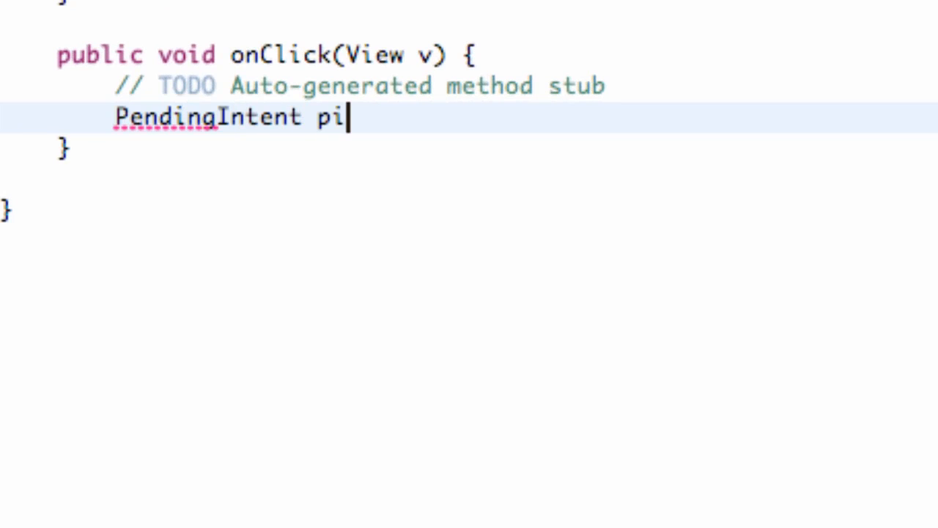
{"action": "type", "text": "= Pend"}
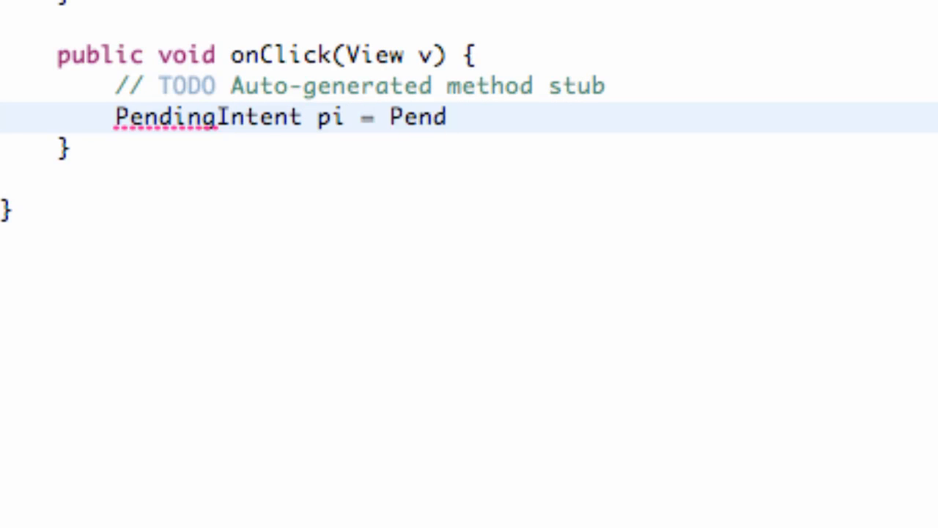
{"action": "type", "text": "ing"}
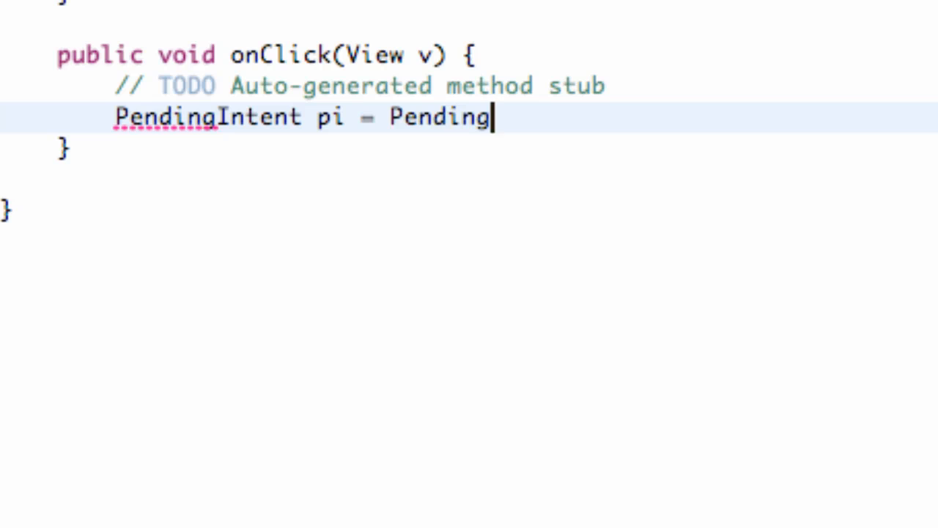
{"action": "type", "text": "Intent.getActivity(this, requestCode, inter"}
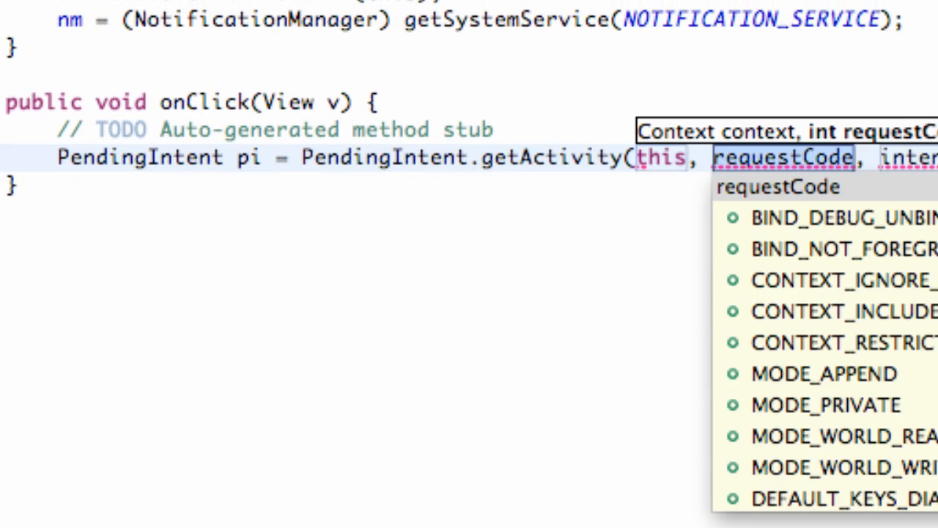
{"action": "type", "text": "0"}
{"action": "type", "text": "Ine"}
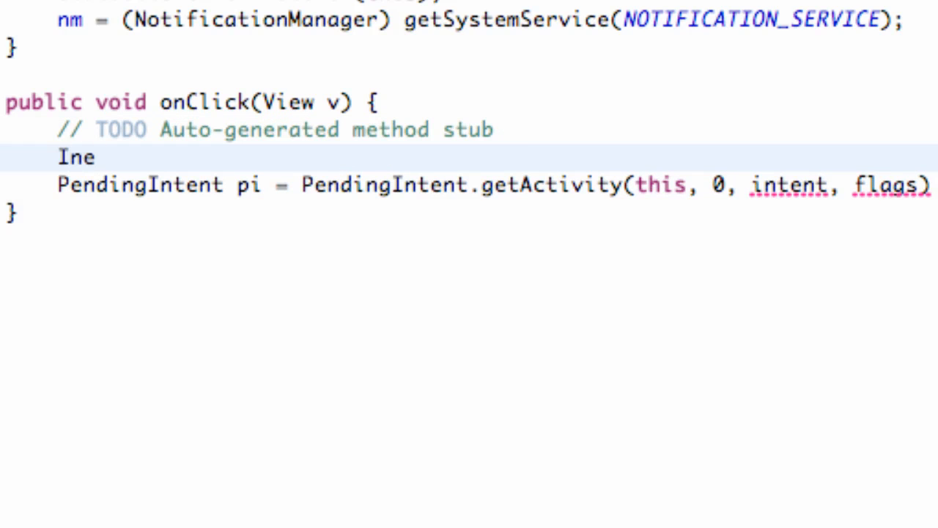
Add Intent intent = new Intent(this, StatusBar.class); above the PendingIntent line
{"action": "type", "text": "Intent i"}
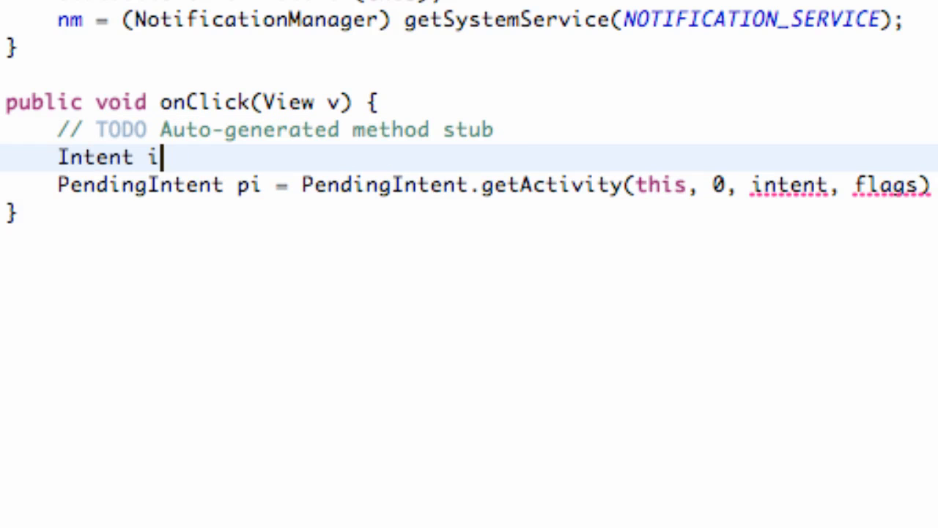
{"action": "type", "text": "ntent"}
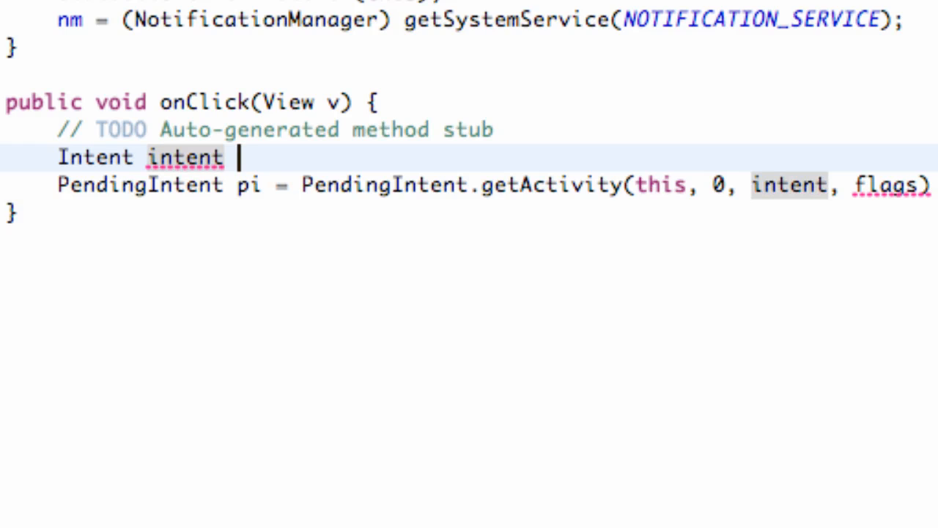
{"action": "type", "text": "= n"}
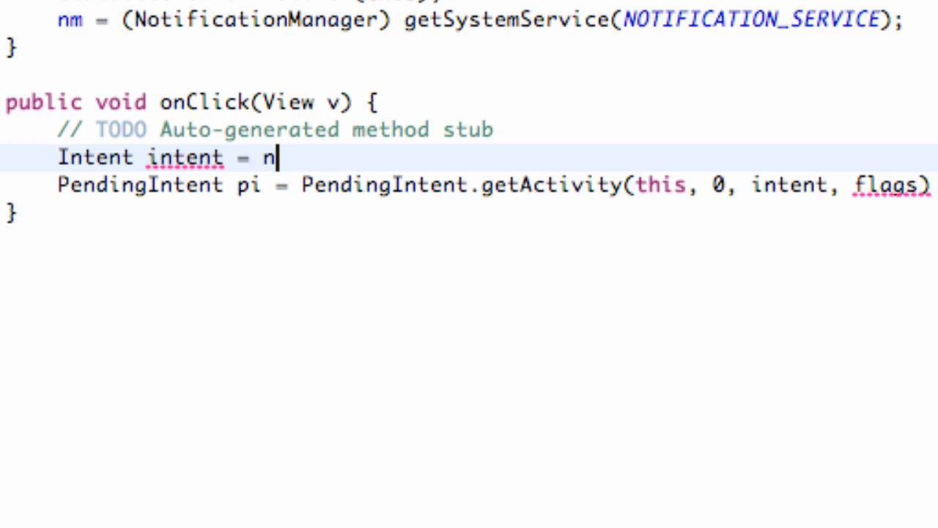
{"action": "type", "text": "ew Inten"}
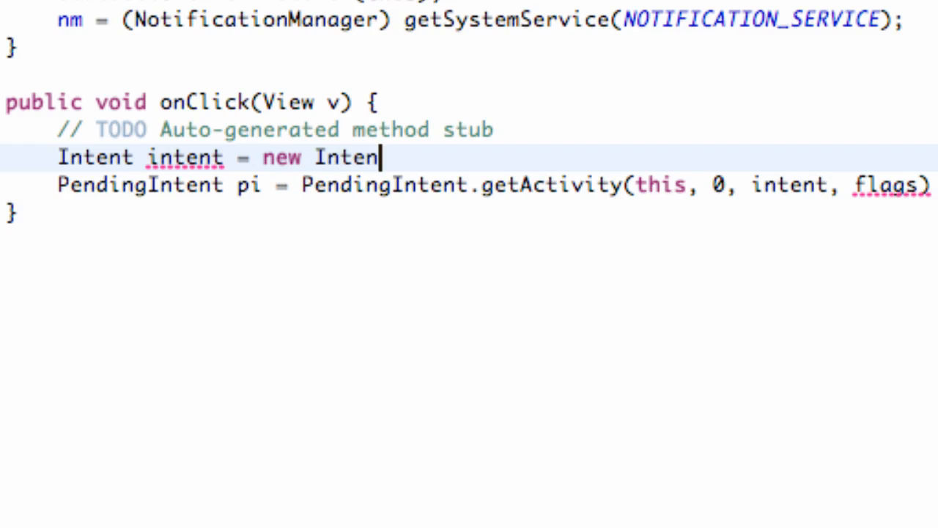
{"action": "type", "text": "t()"}
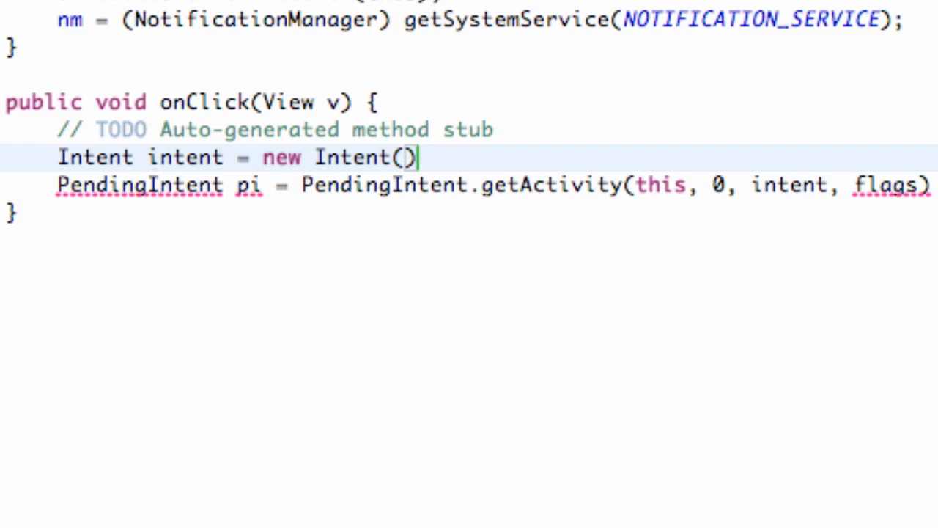
{"action": "type", "text": "this,"}
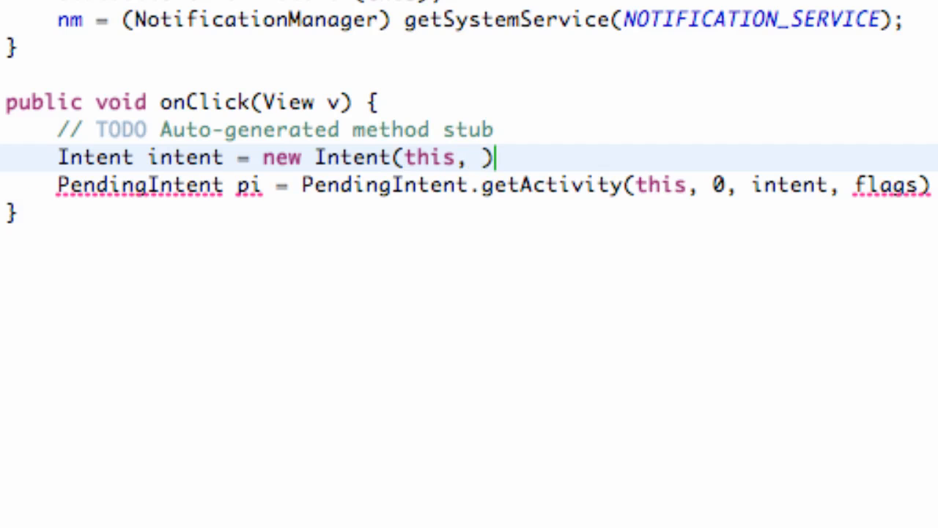
{"action": "type", "text": "Stat"}
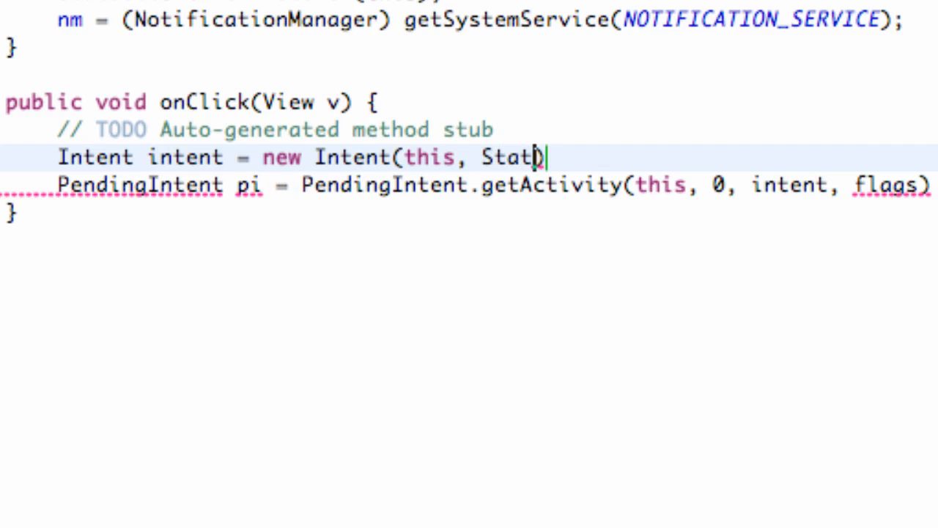
{"action": "type", "text": "usBar"}
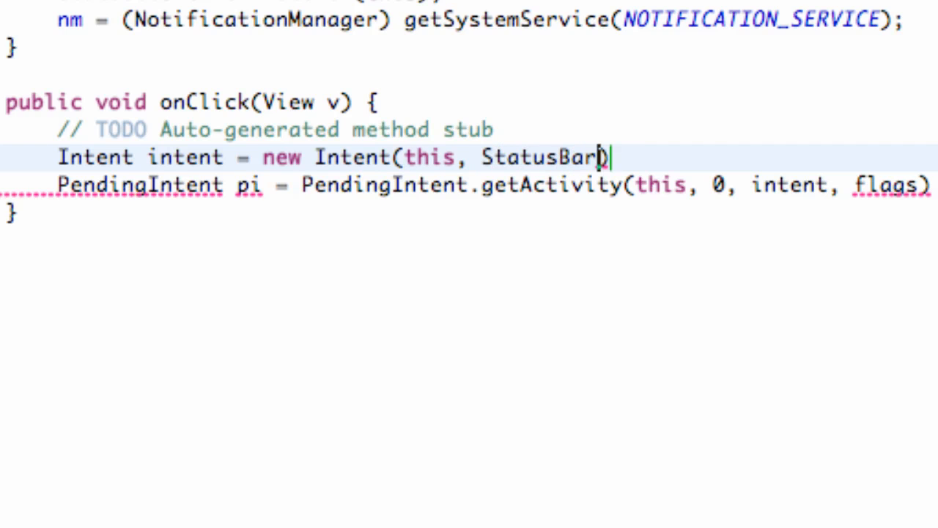
{"action": "type", "text": ".class"}
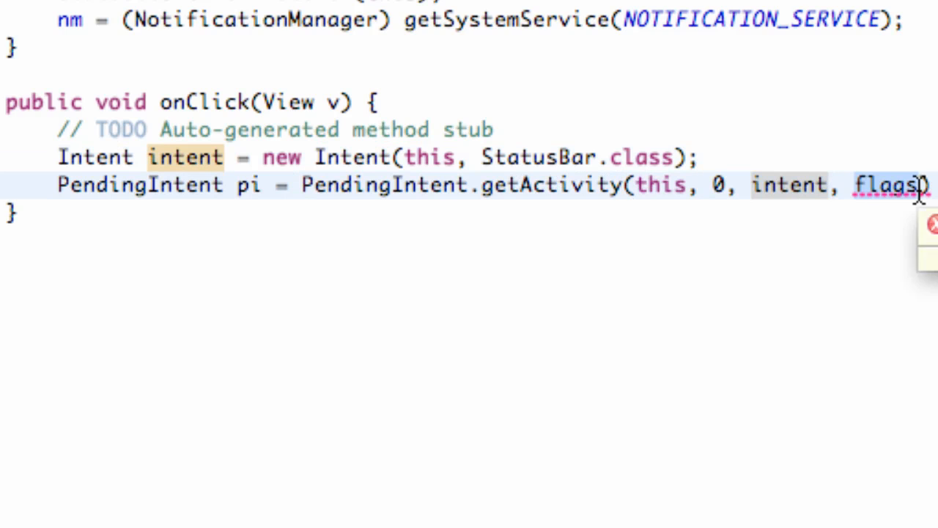
Replace the getActivity flags placeholder with 0
{"action": "type", "text": "0"}
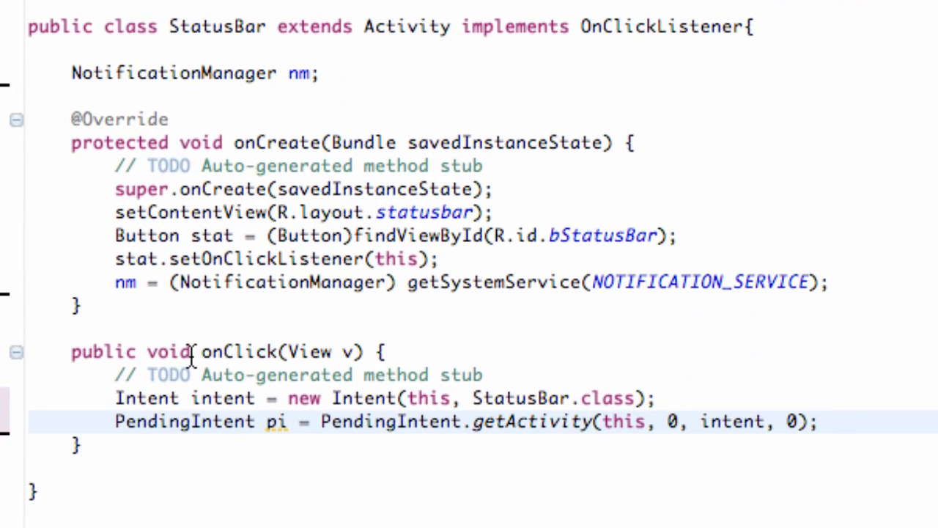
{"action": "mouse_move", "coordinate": [466, 293]}
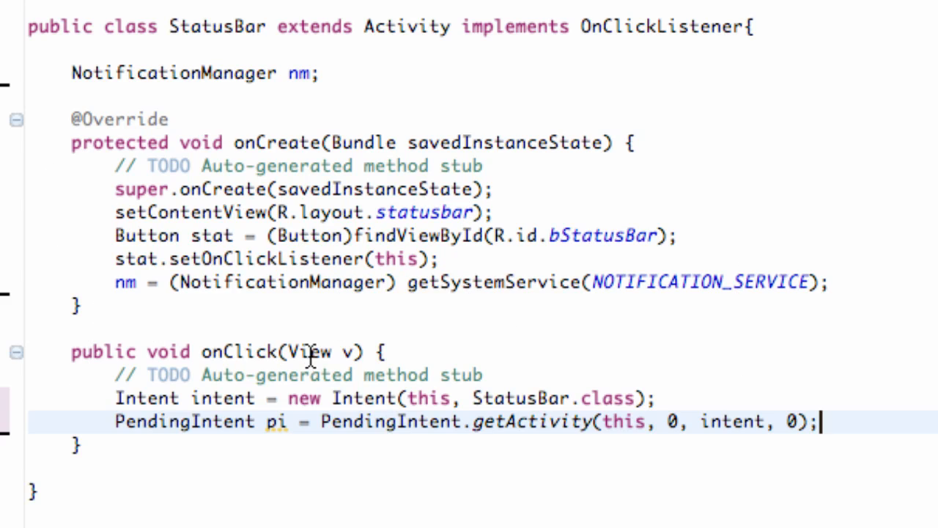
{"action": "mouse_move", "coordinate": [309, 355]}
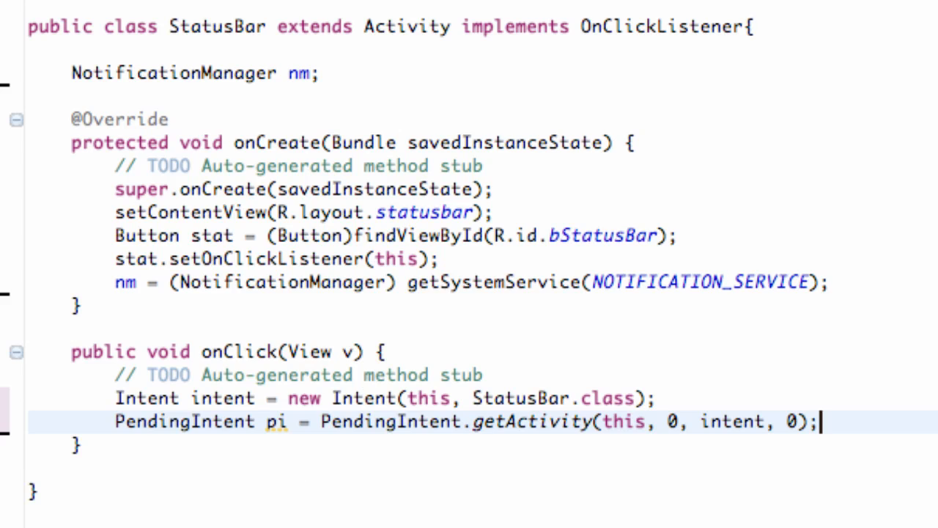